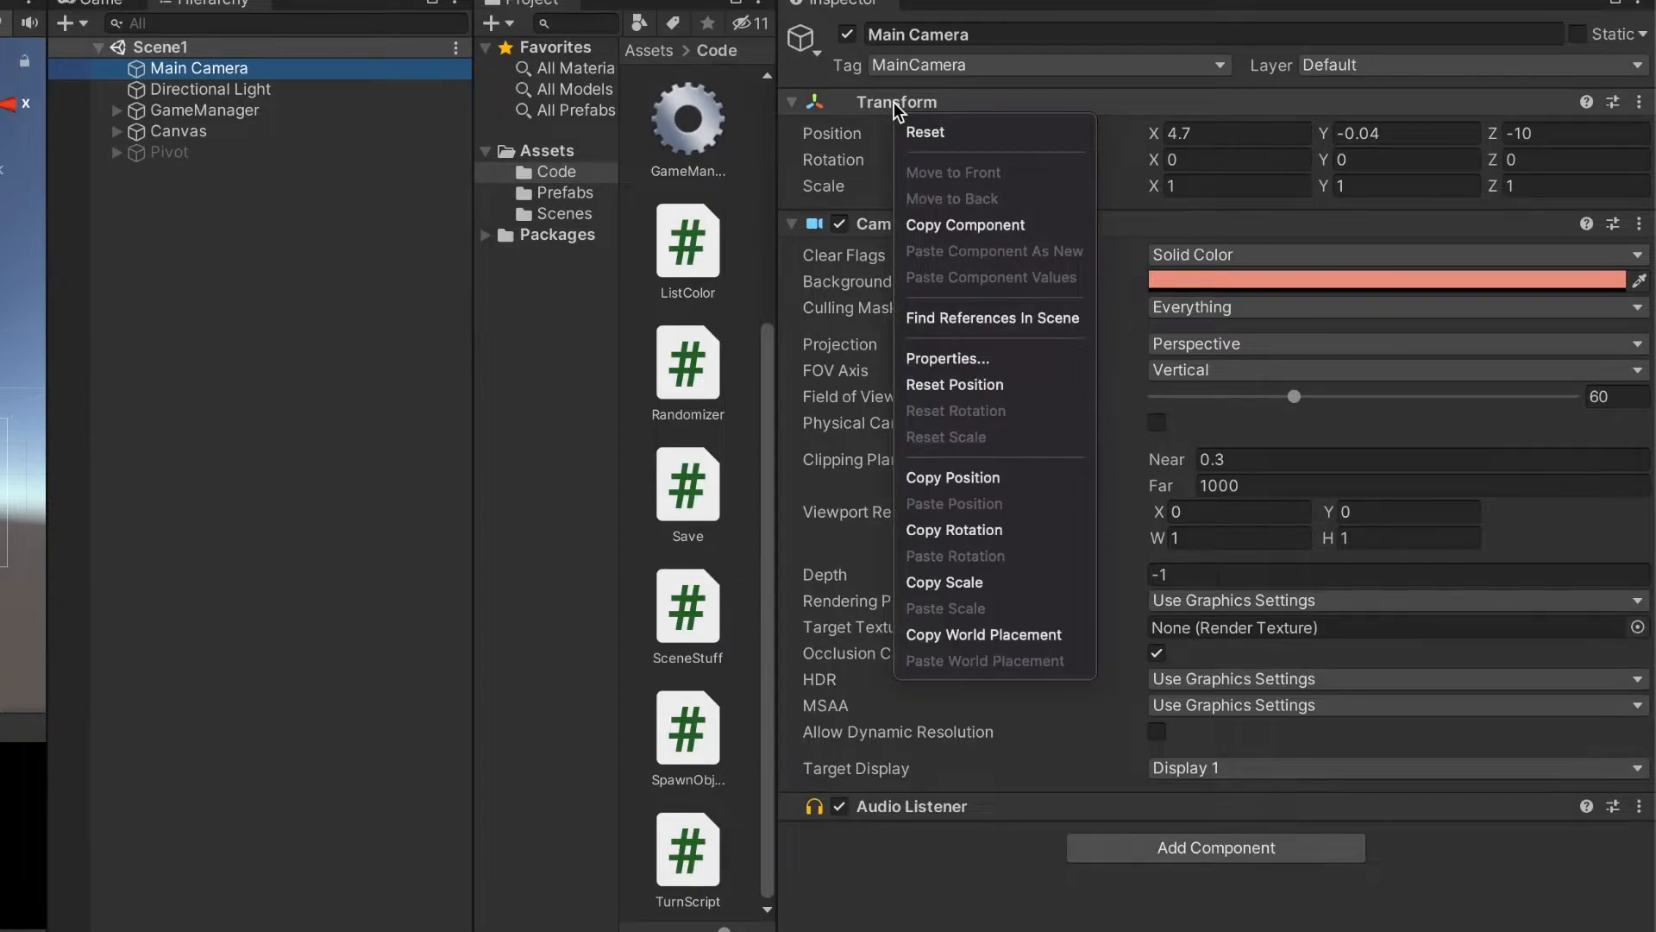
{"action": "mouse_move", "coordinate": [963, 225]}
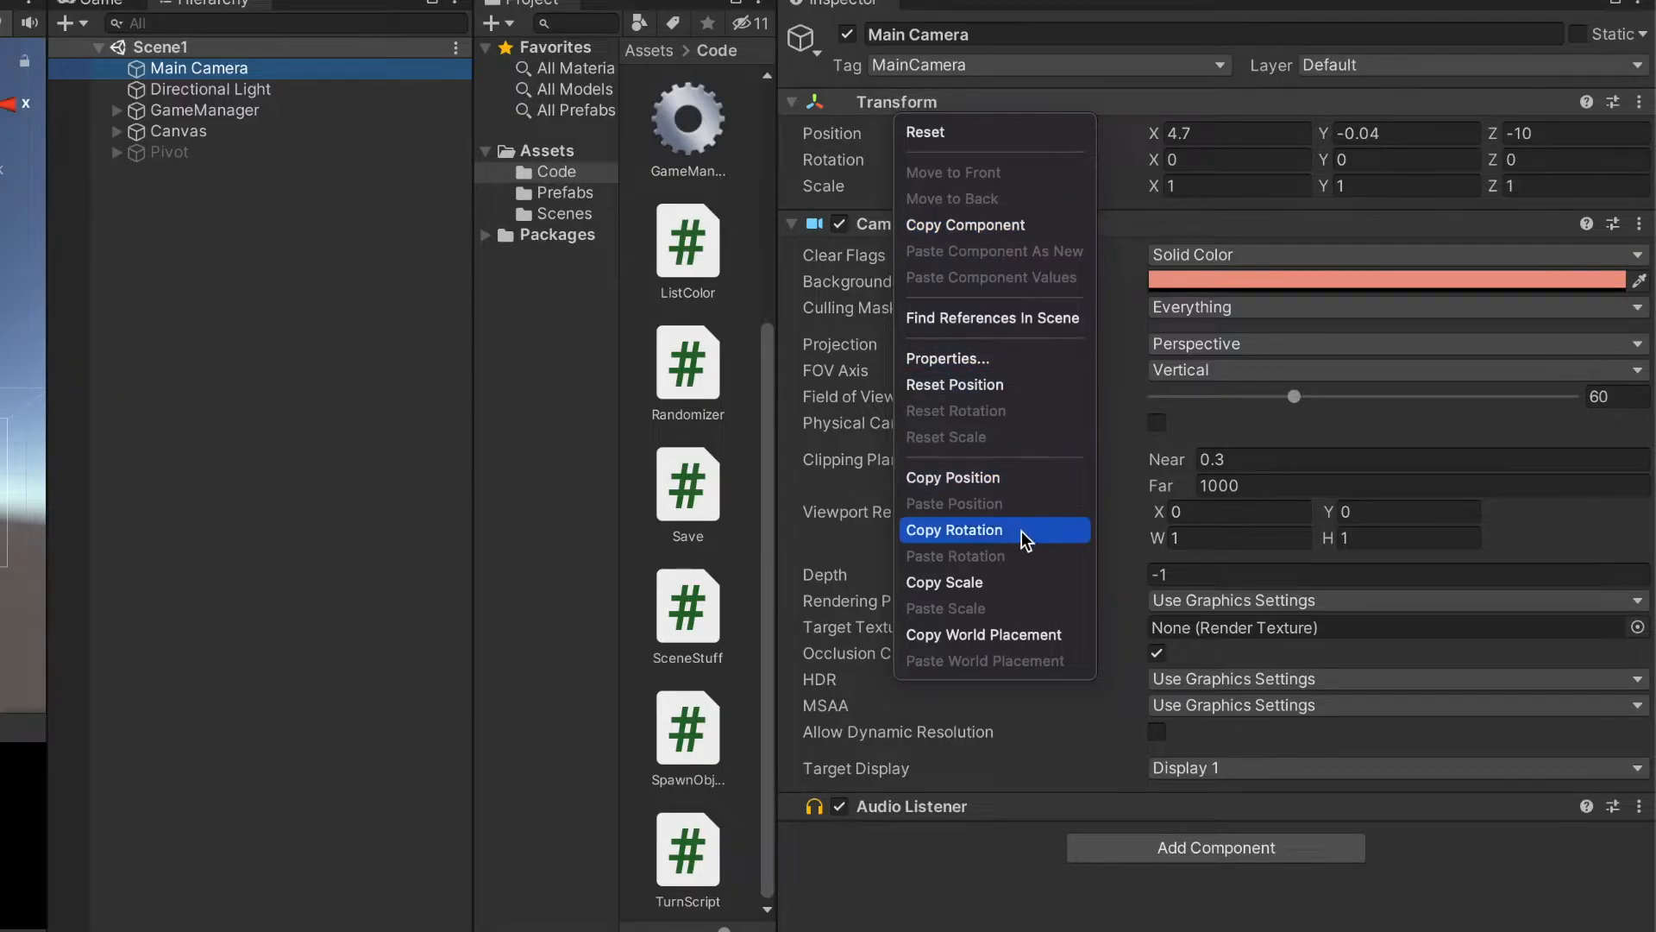
{"action": "mouse_move", "coordinate": [1023, 598]}
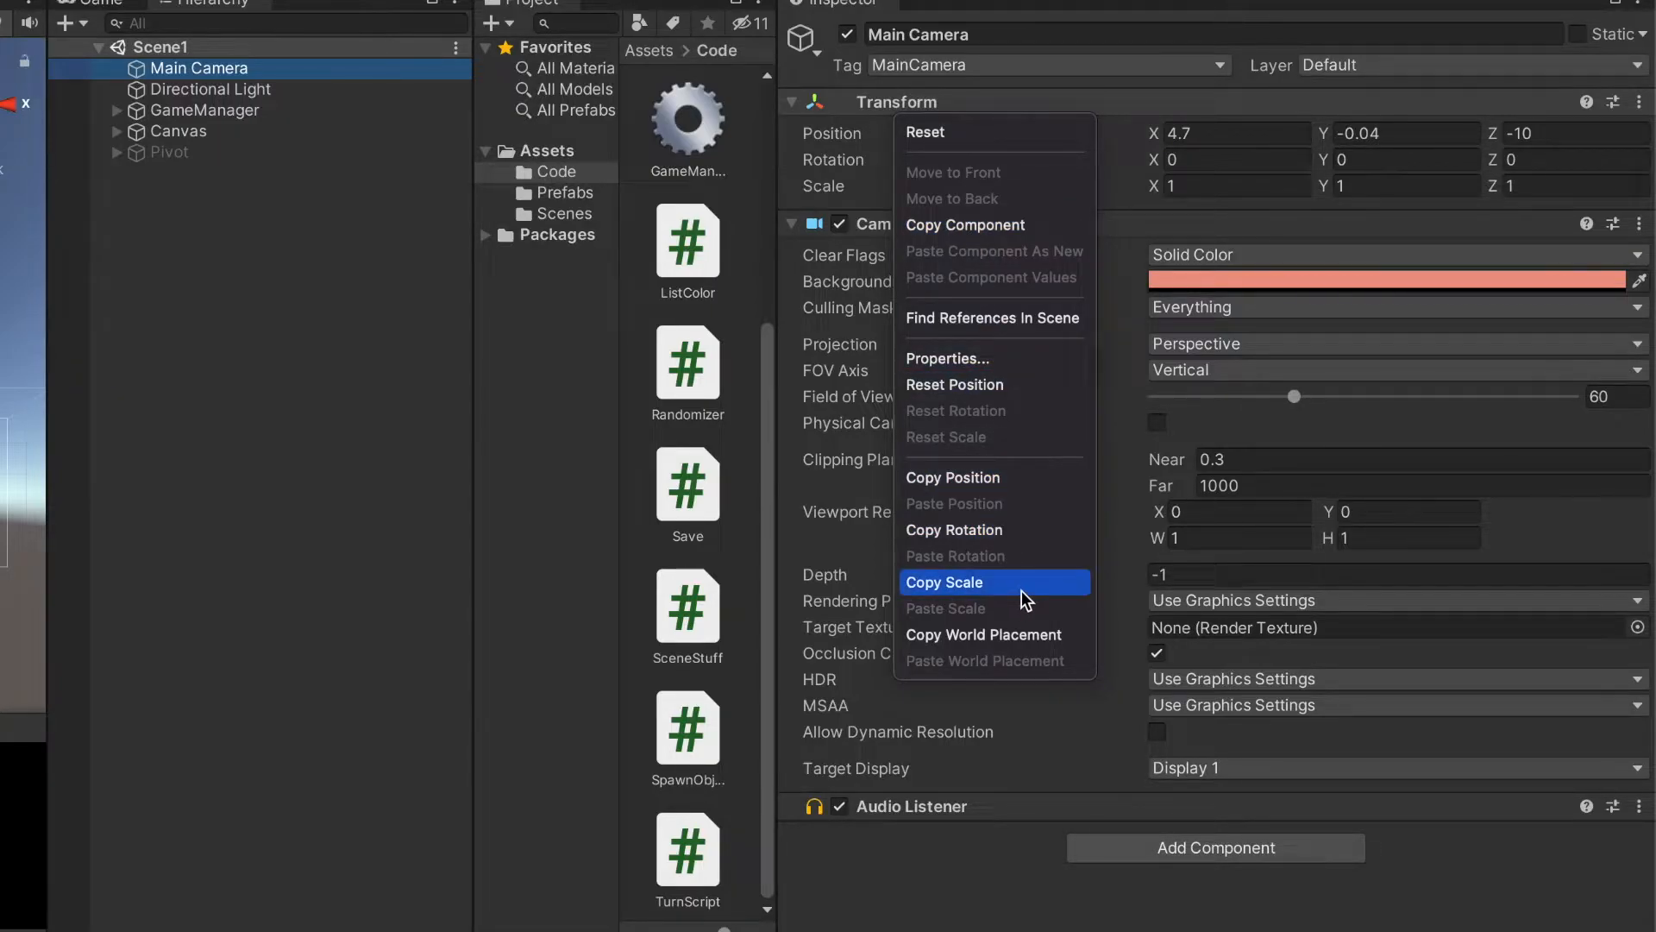
{"action": "mouse_move", "coordinate": [983, 633]}
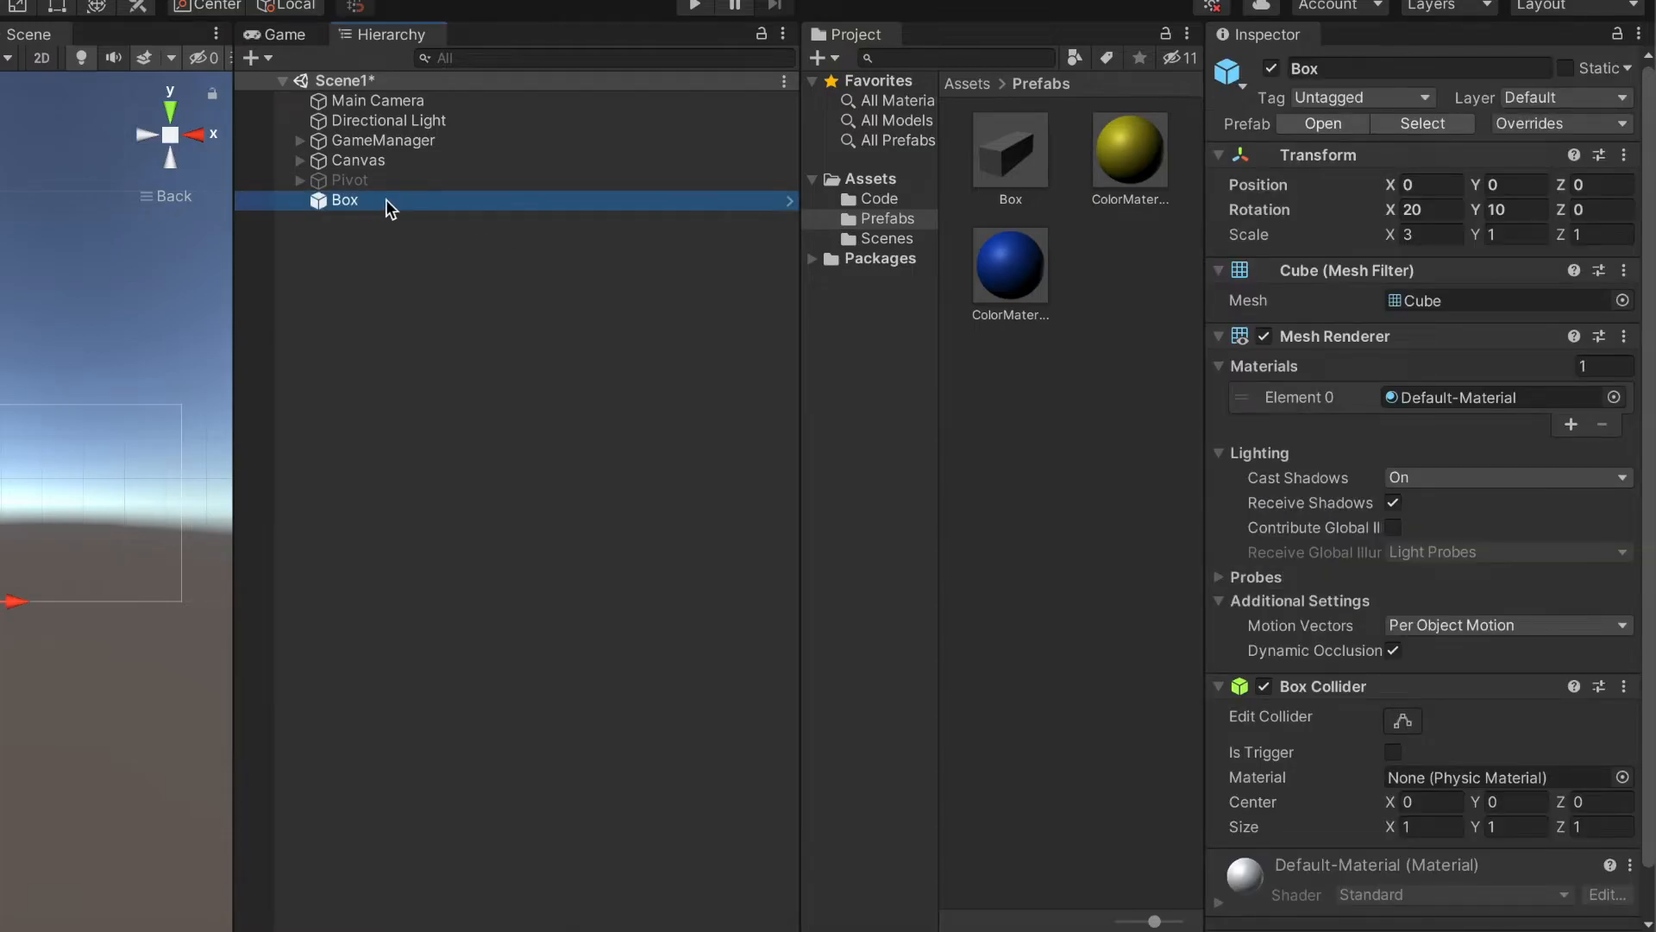
{"action": "mouse_move", "coordinate": [1070, 229]}
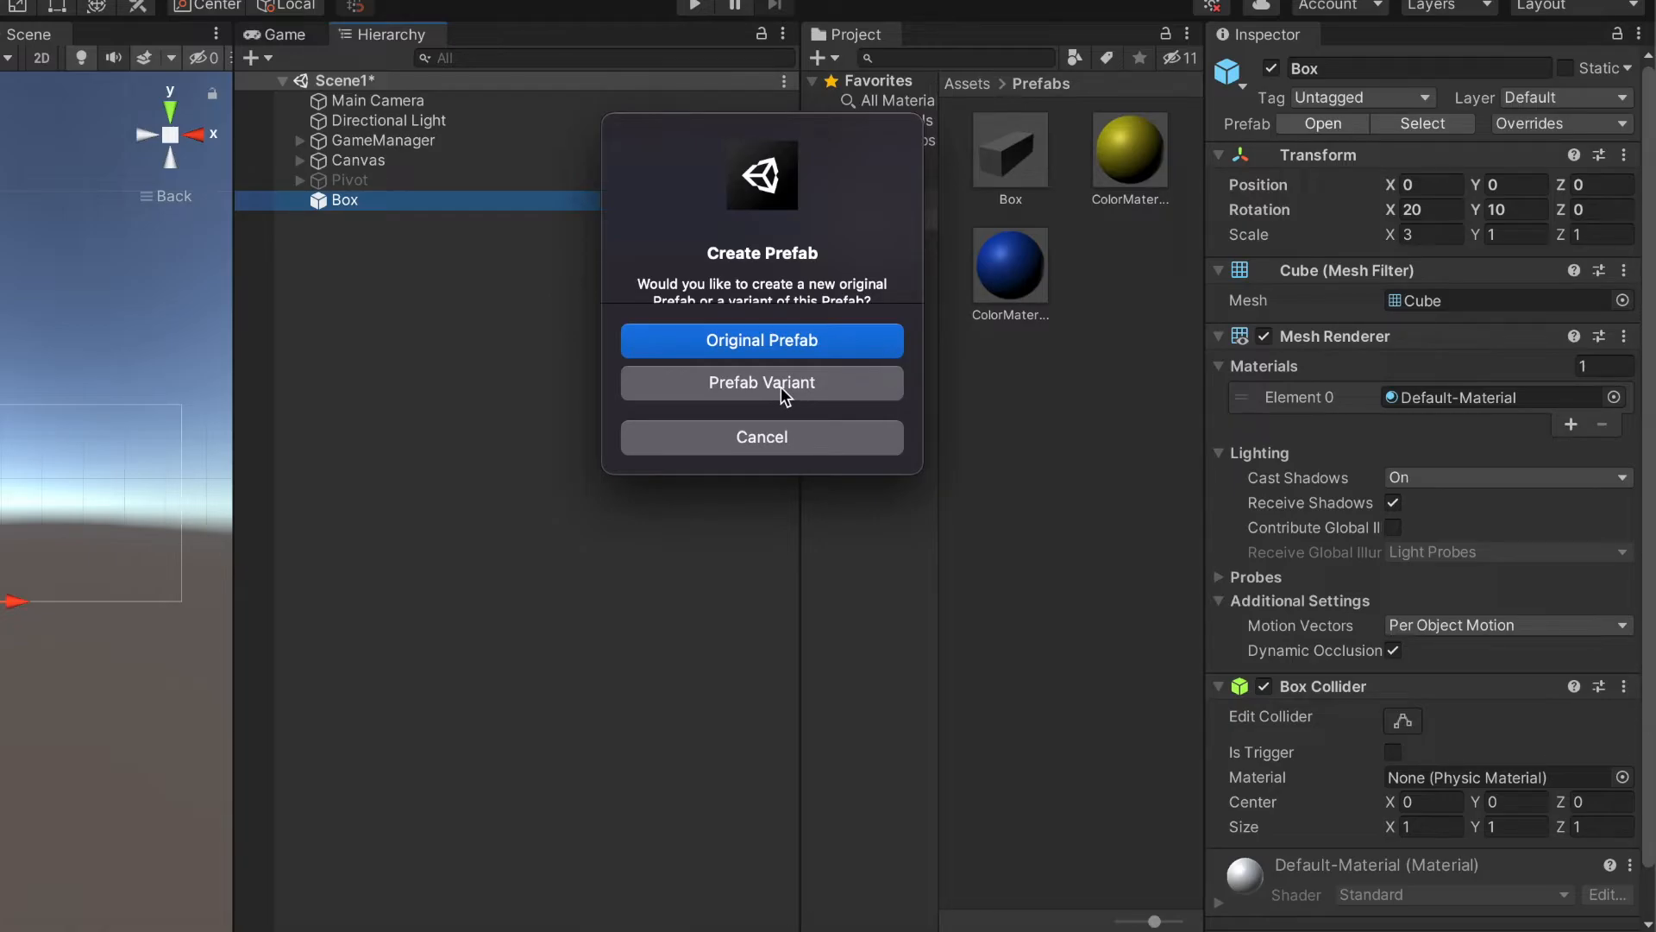
- Choose Prefab Variant so the new Box prefab asset is a variant of Box
{"action": "left_click", "coordinate": [761, 383]}
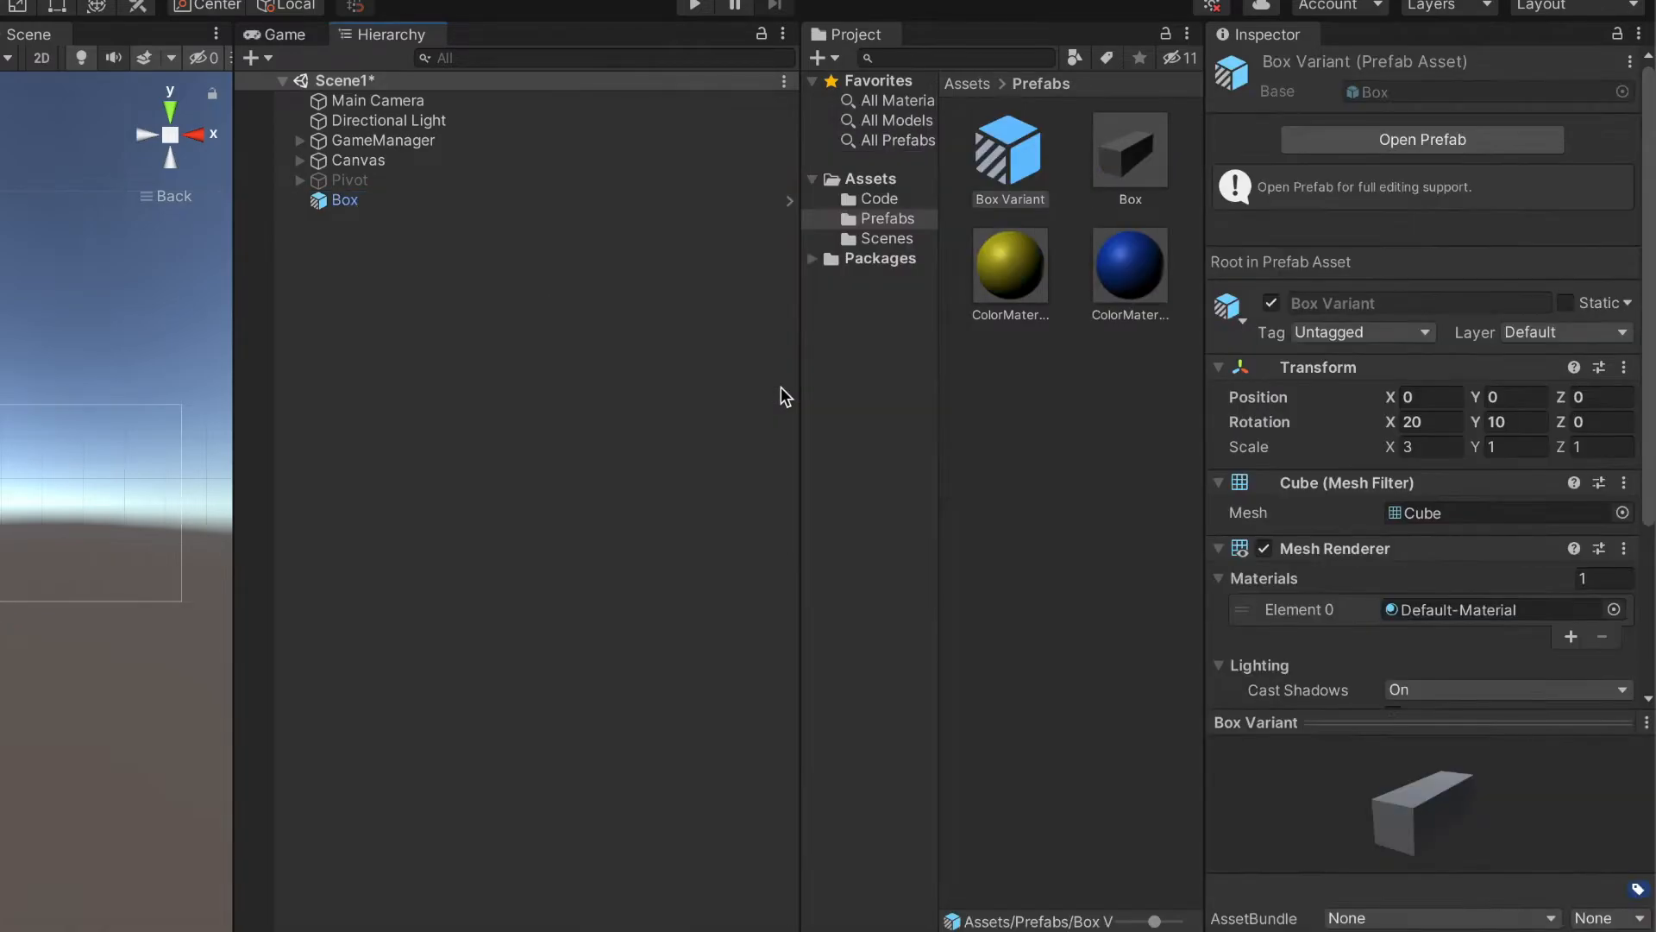